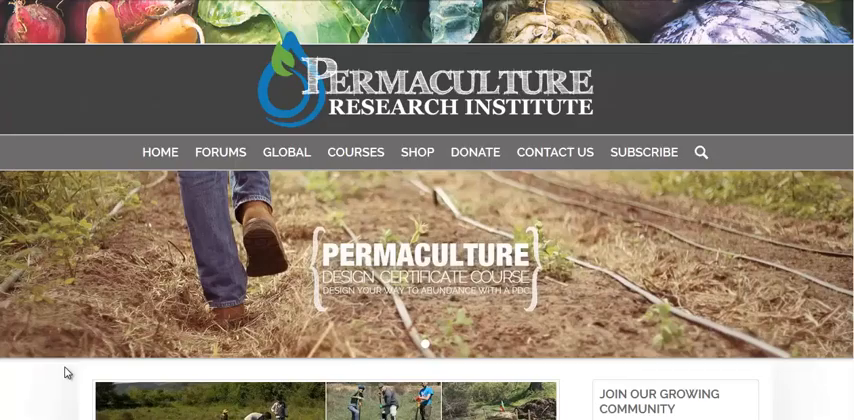
pyautogui.scroll(-3)
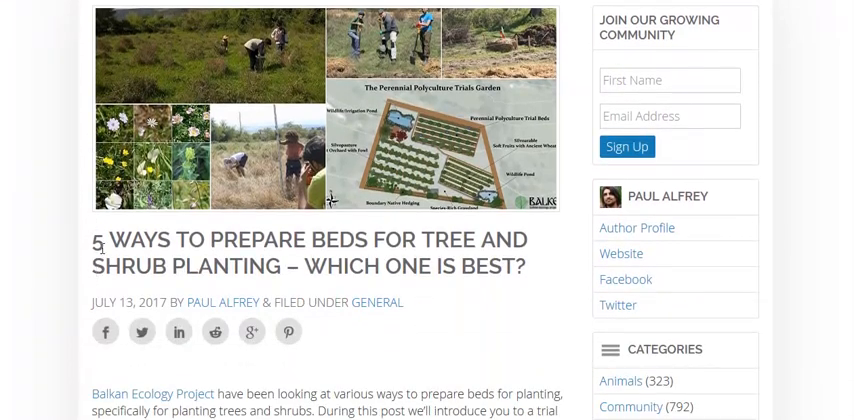
pyautogui.scroll(-3)
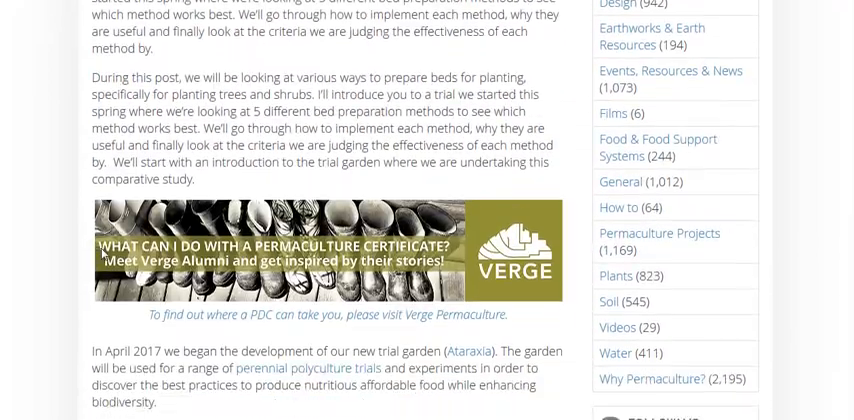
pyautogui.scroll(-3)
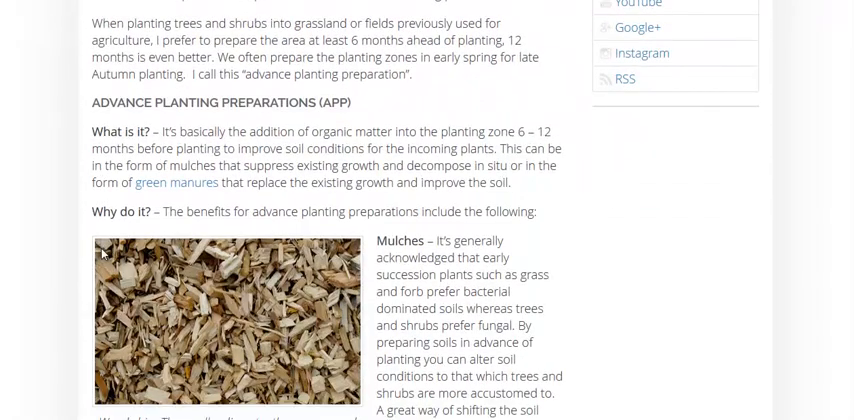
pyautogui.moveTo(128, 232)
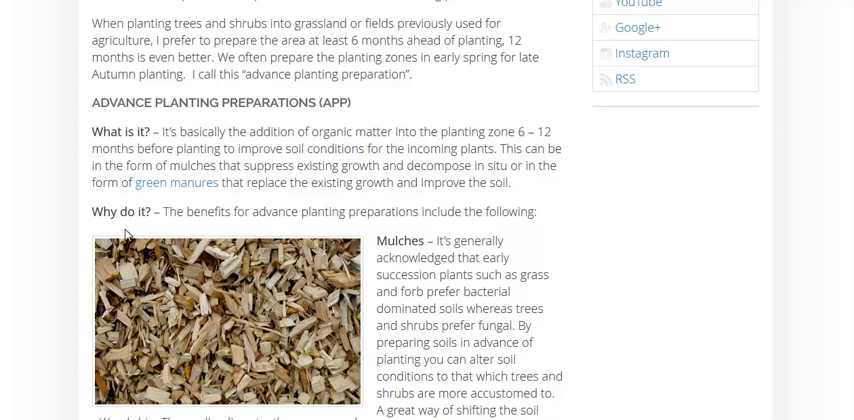
pyautogui.scroll(-3)
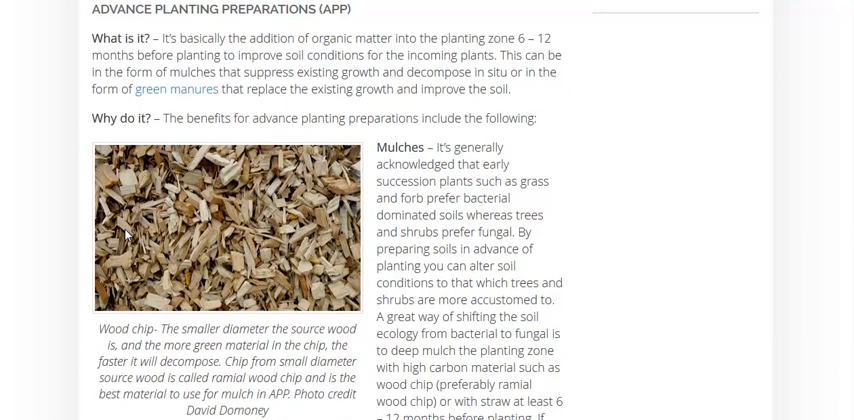
pyautogui.scroll(-3)
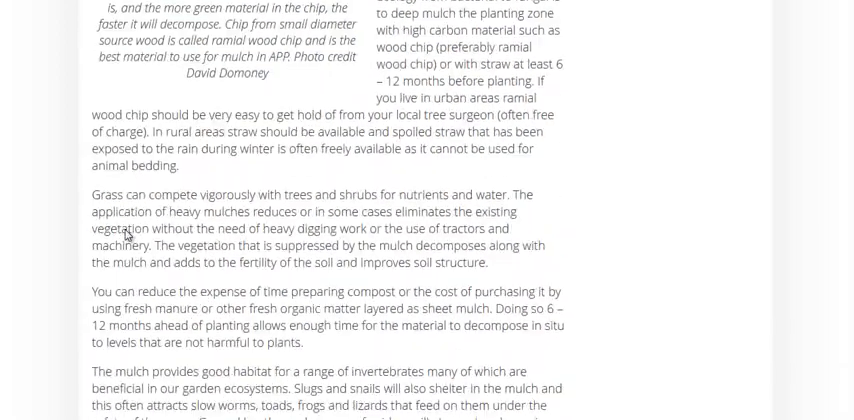
pyautogui.scroll(-3)
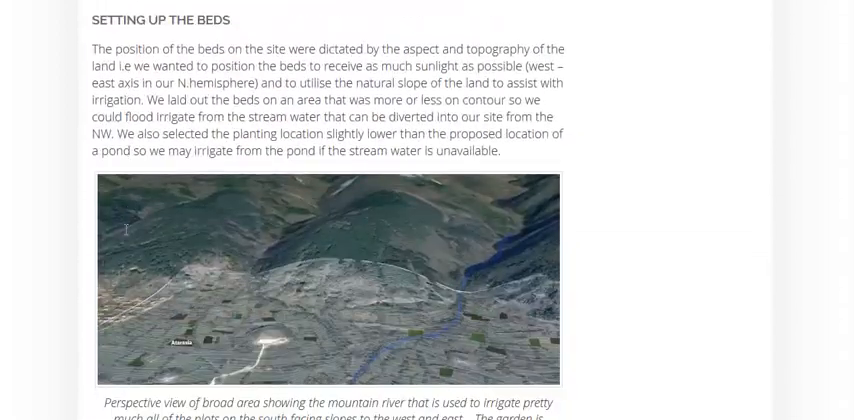
pyautogui.scroll(-3)
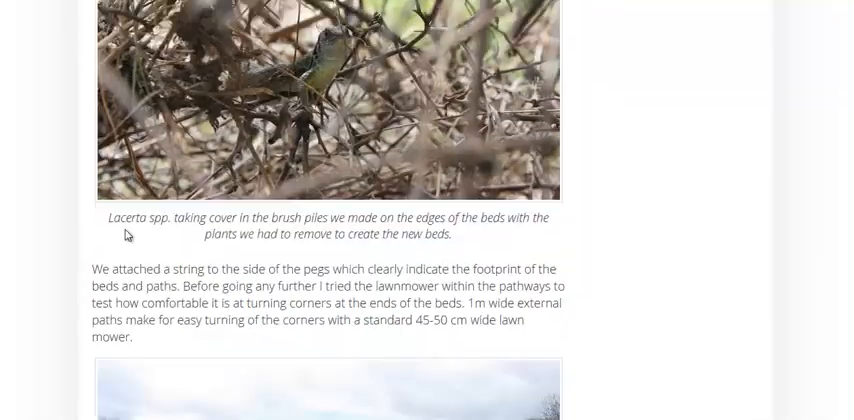
pyautogui.scroll(-3)
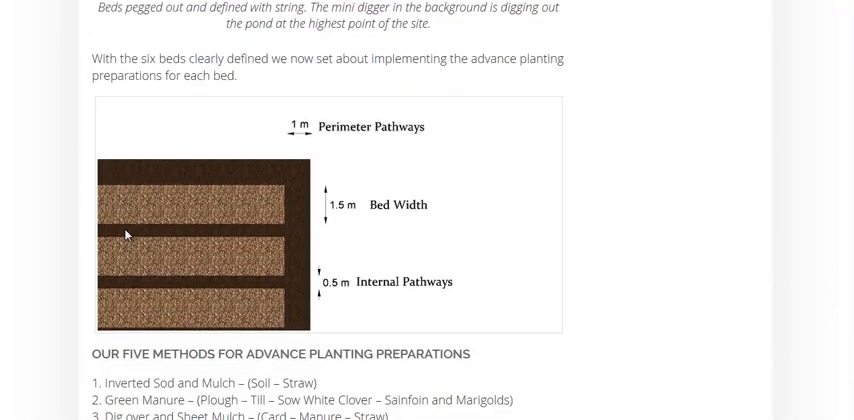
pyautogui.scroll(-3)
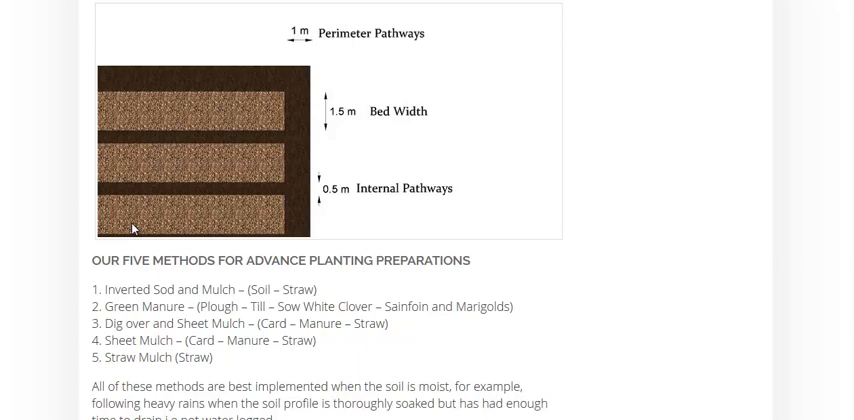
pyautogui.moveTo(184, 348)
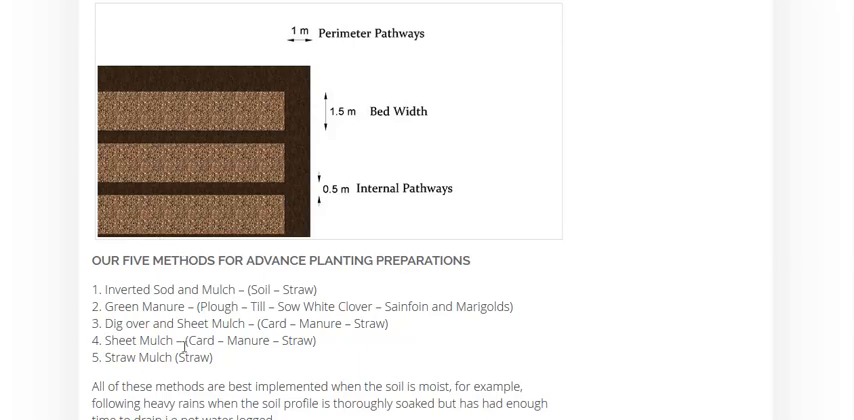
pyautogui.moveTo(76, 294)
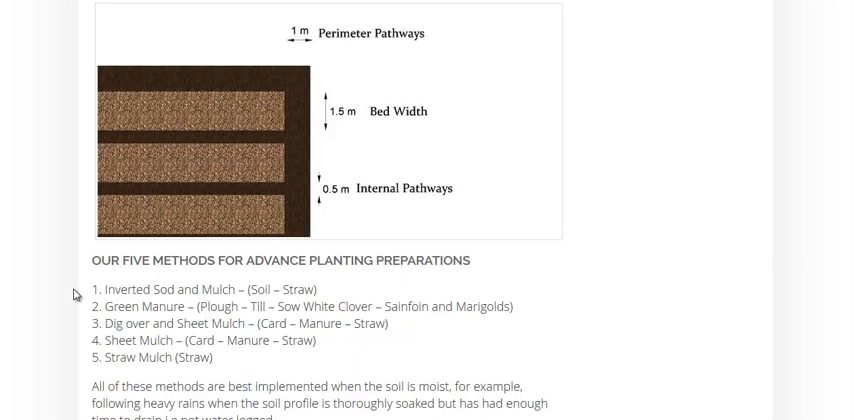
pyautogui.moveTo(78, 296)
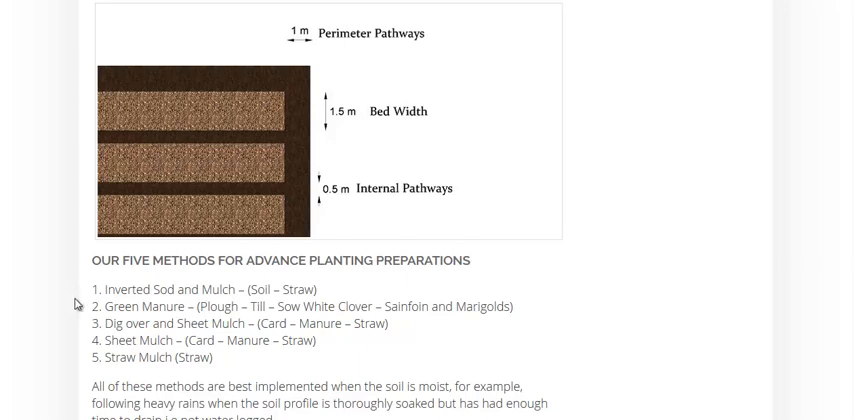